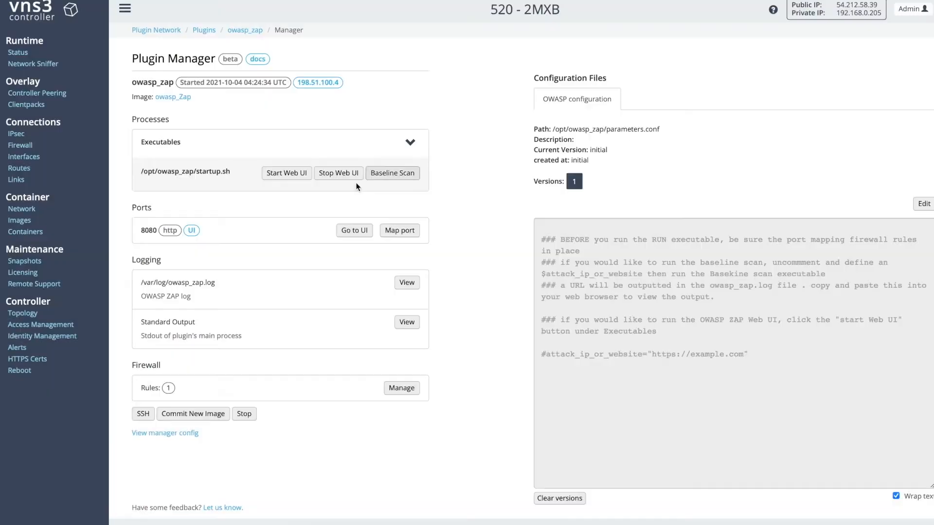
Step: View the /var/log/owasp_zap.log entries and follow its 'visit web ui' link
left_click(406, 283)
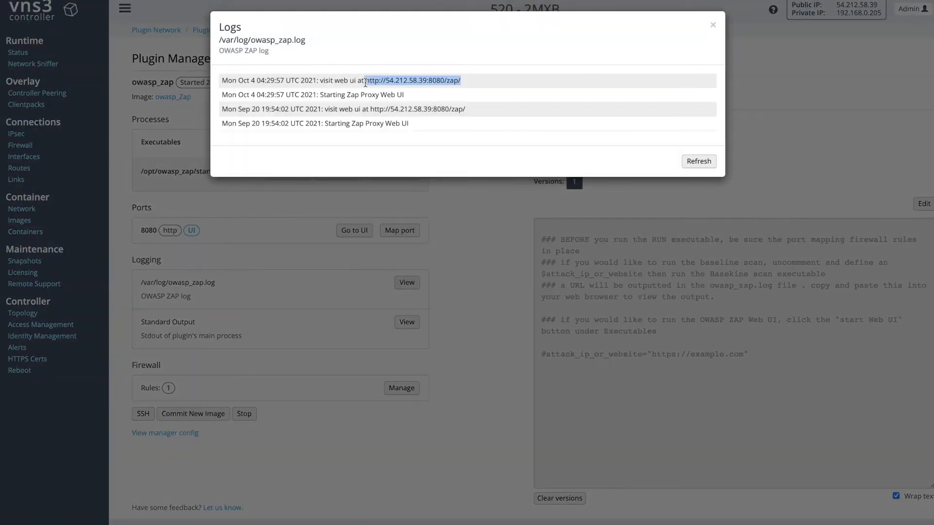
left_click(413, 80)
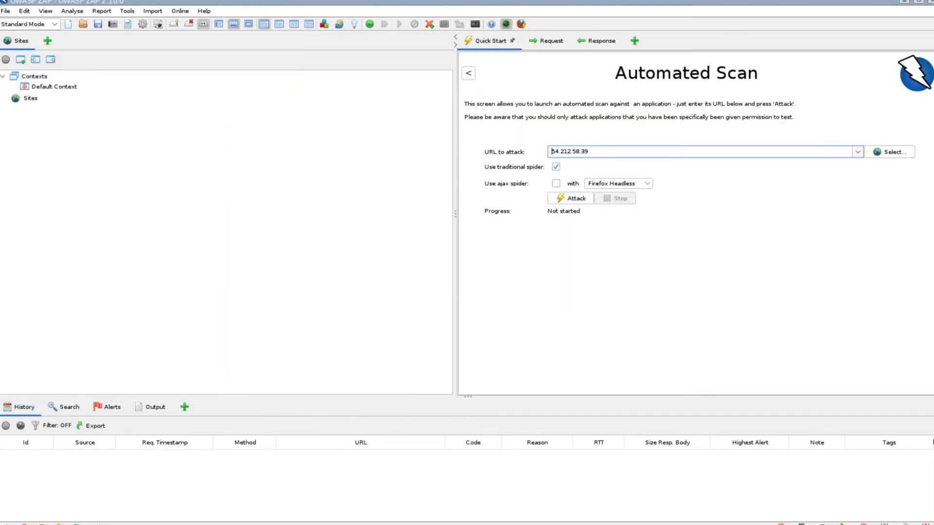
type("https://")
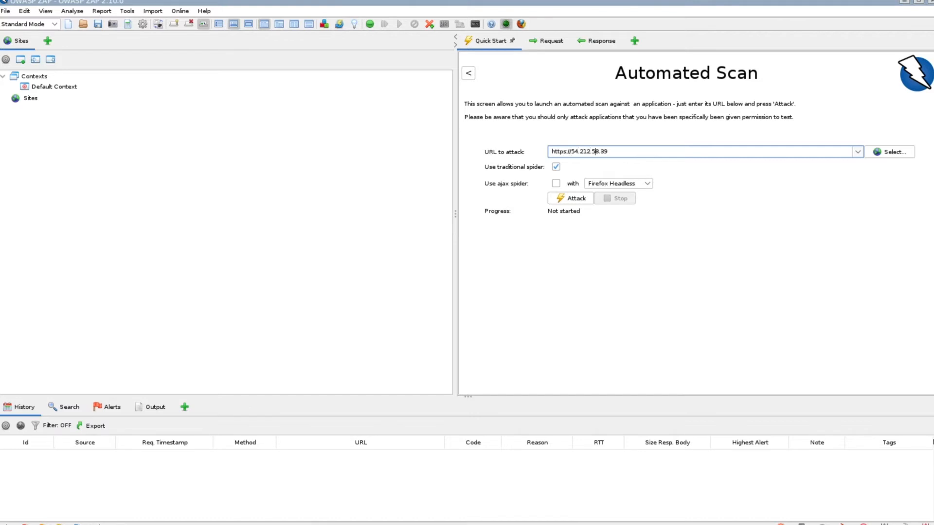
type(":8")
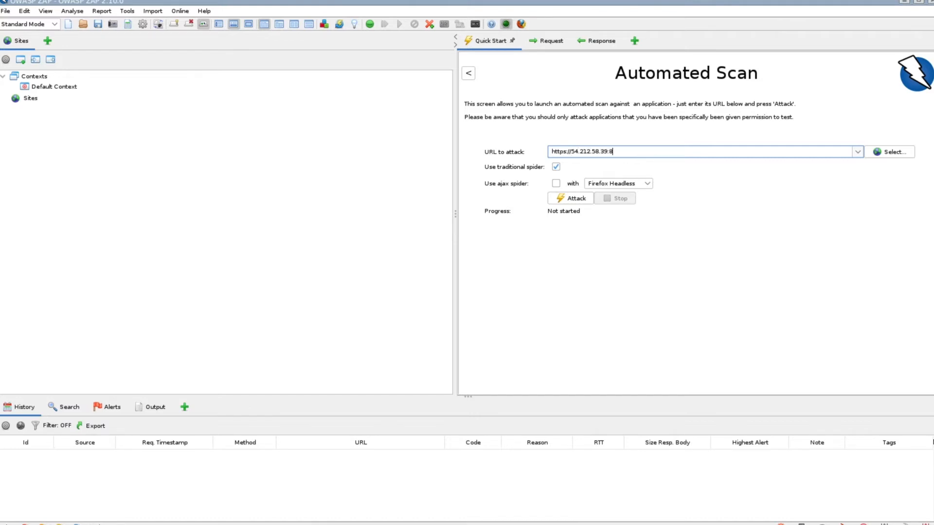
type("000")
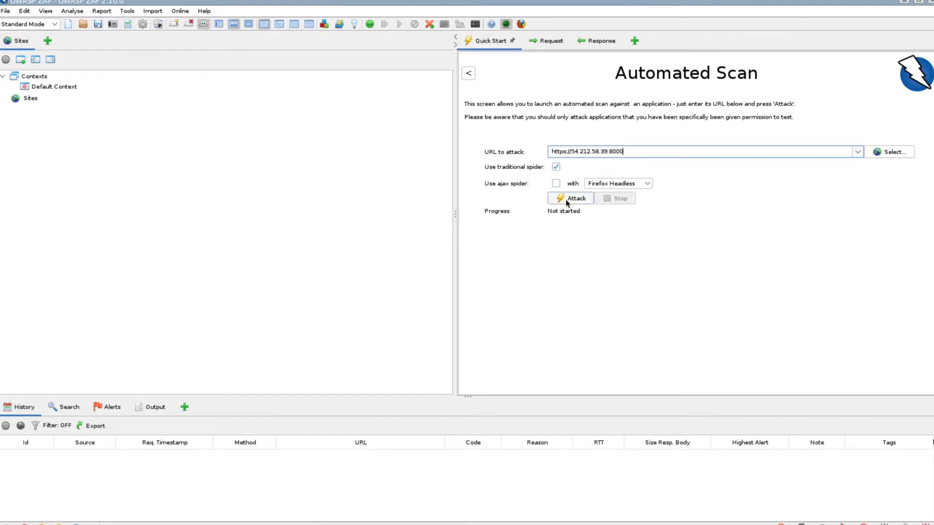
left_click(570, 198)
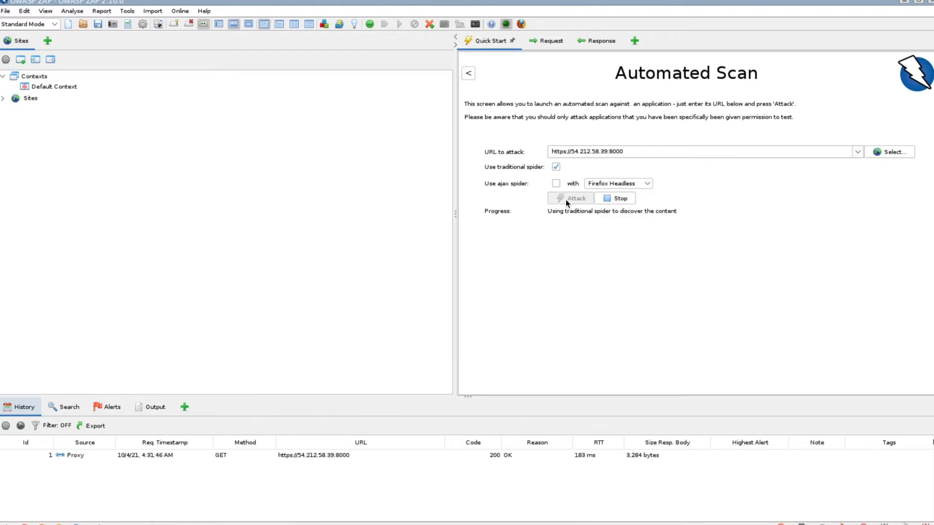
left_click(570, 197)
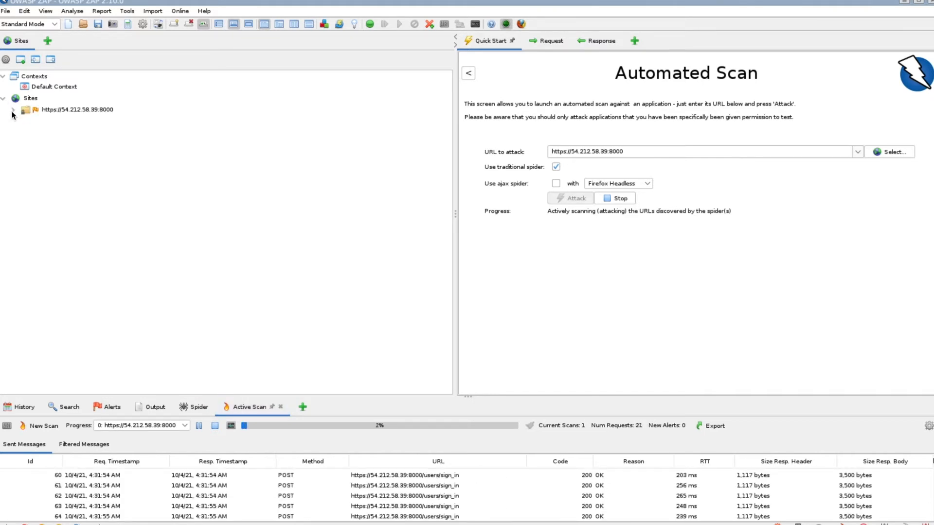
left_click(12, 109)
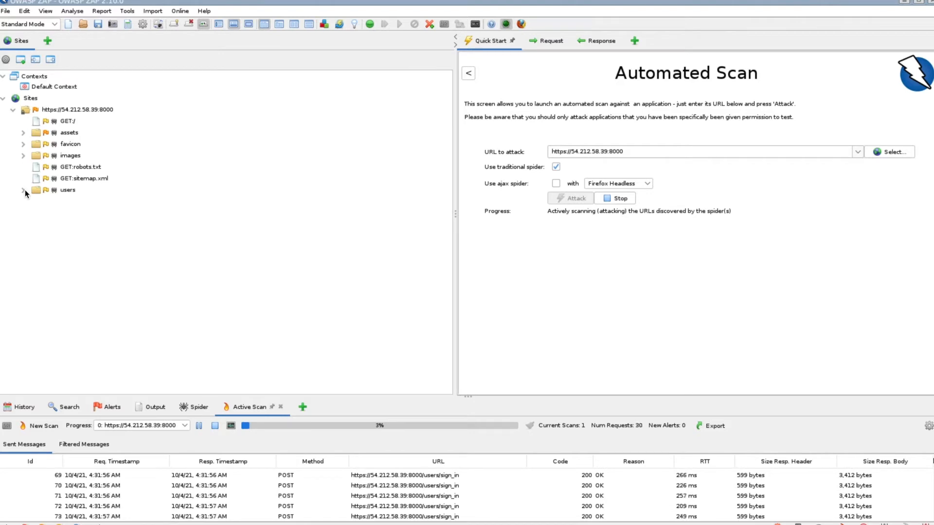
Step: Expand the users folder and switch the new context's authentication to form-based
left_click(24, 189)
type("vnscubed")
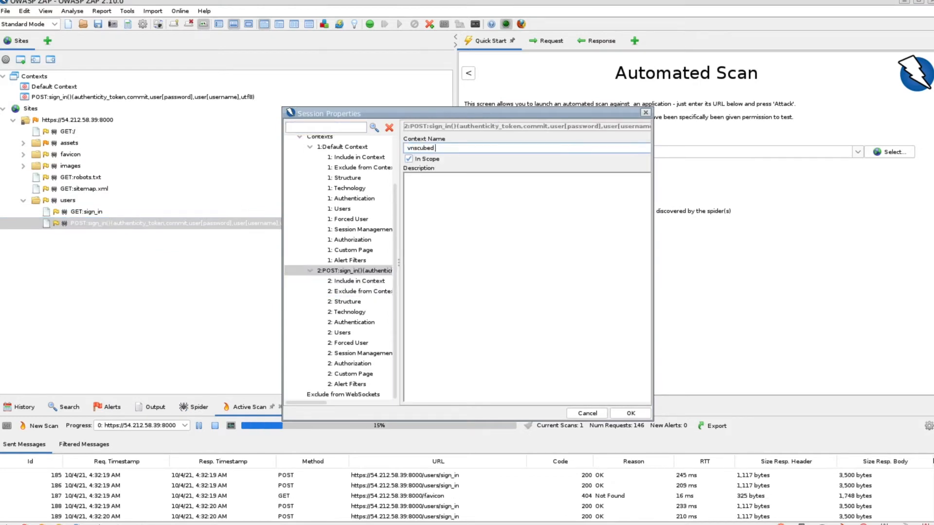
left_click(353, 322)
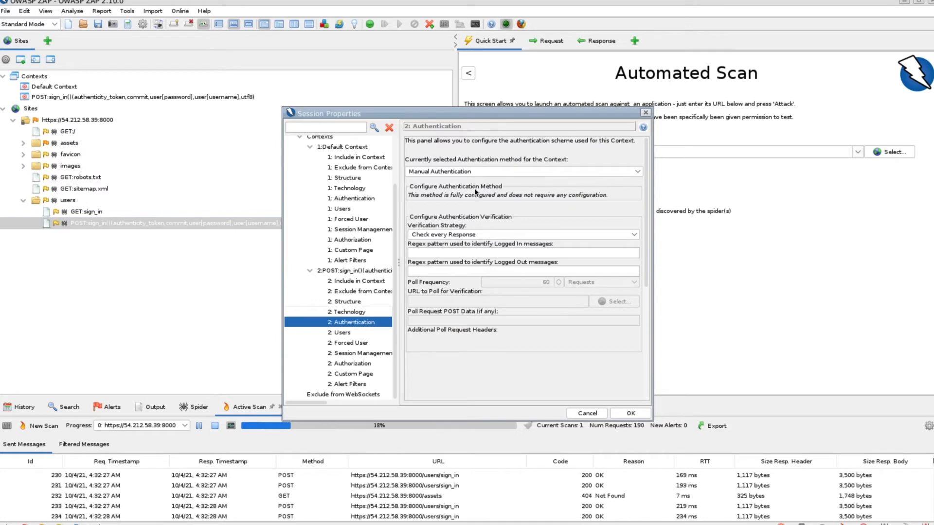
left_click(634, 172)
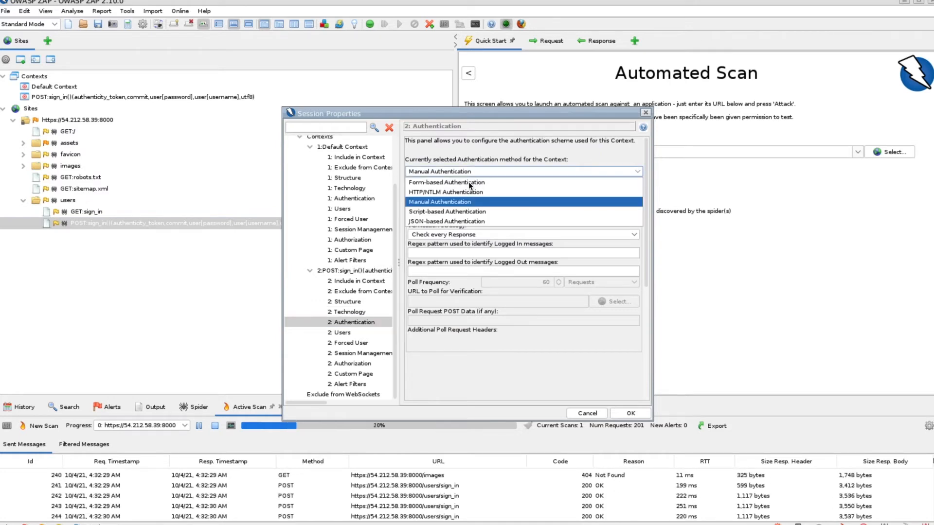
left_click(446, 182)
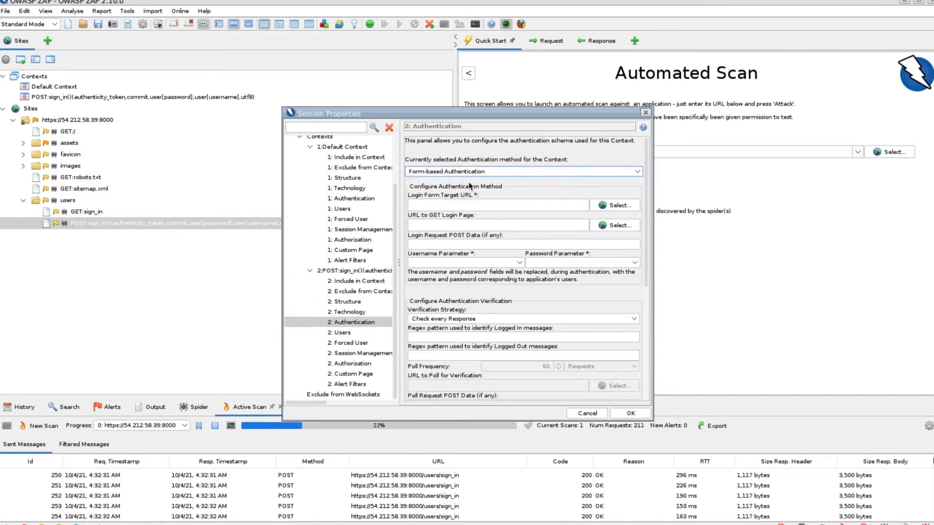
Step: Select the users/sign_in POST request as the form-based login target
left_click(615, 204)
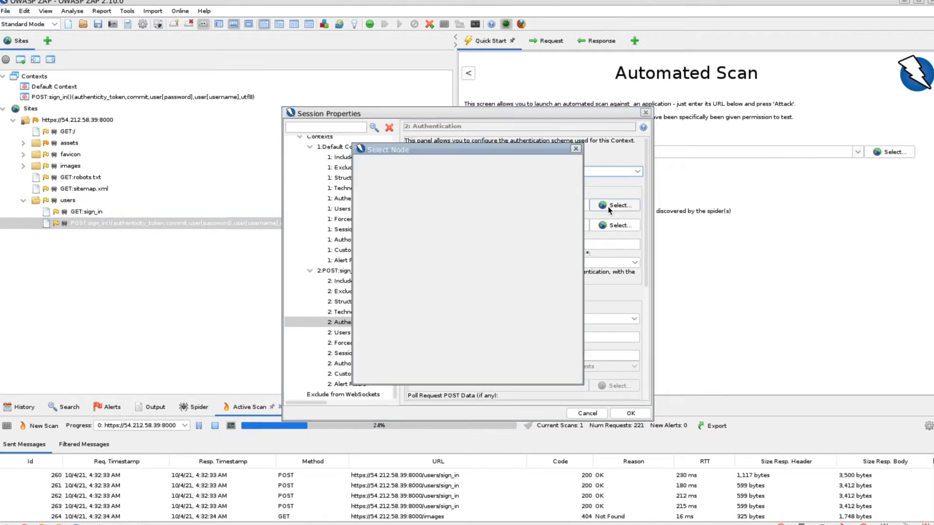
left_click(370, 173)
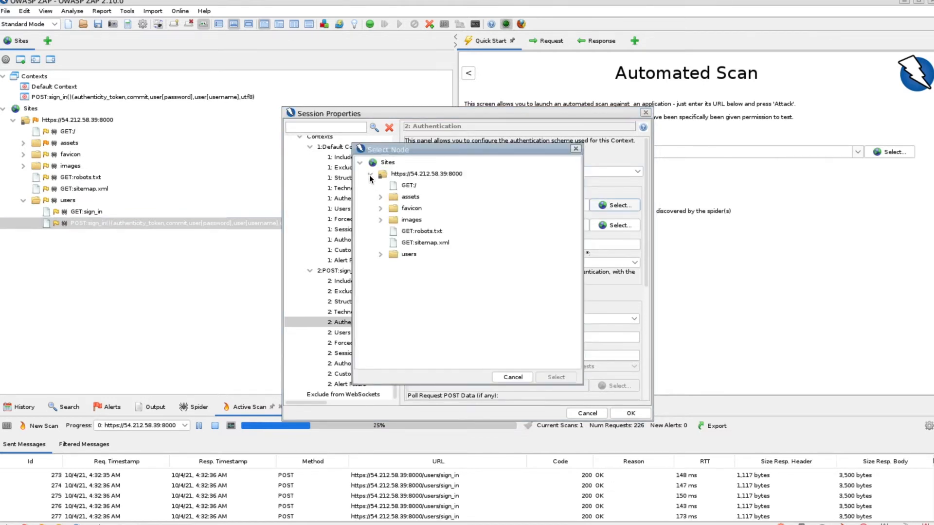
left_click(379, 255)
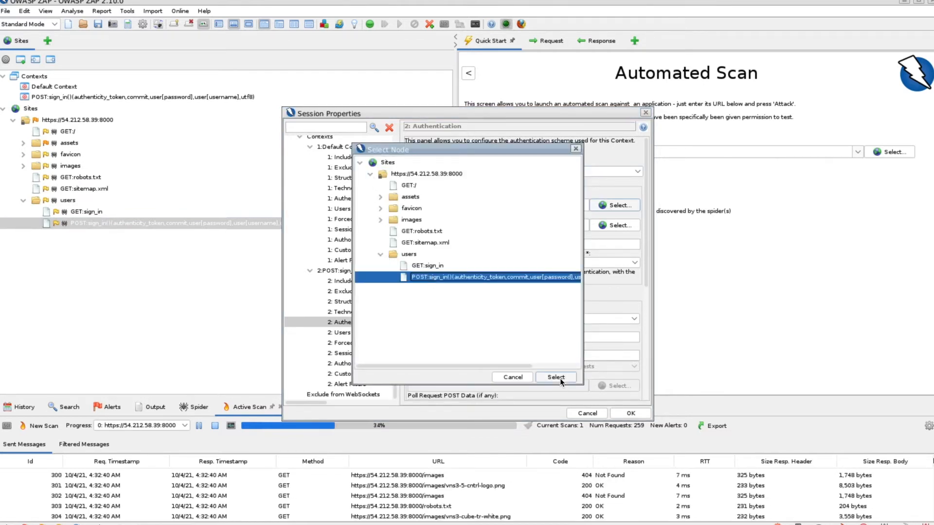
left_click(555, 377)
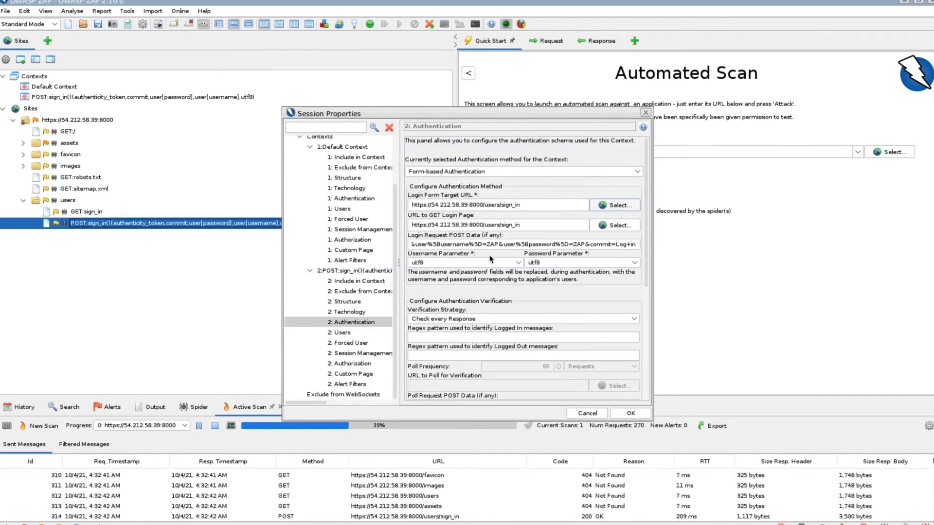
left_click(341, 332)
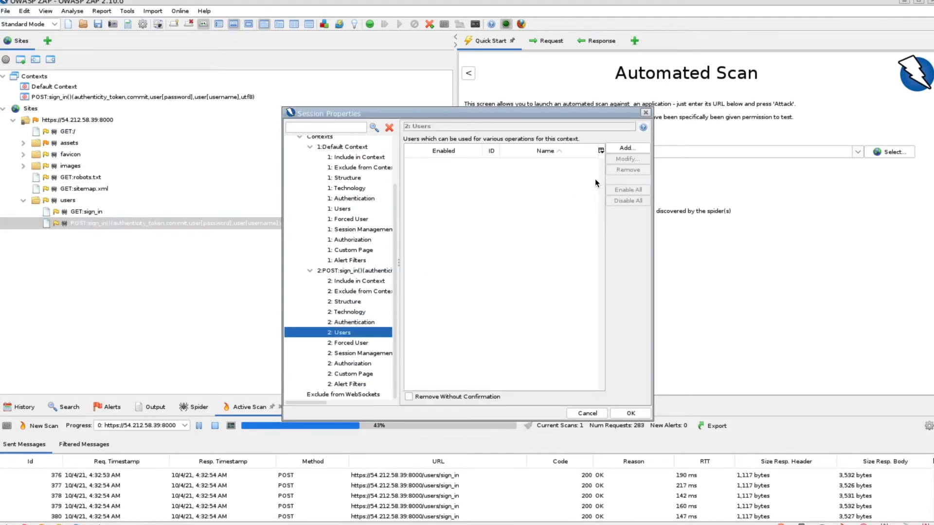
Step: Add a user named vns3_login to the context and check it is enabled
left_click(626, 148)
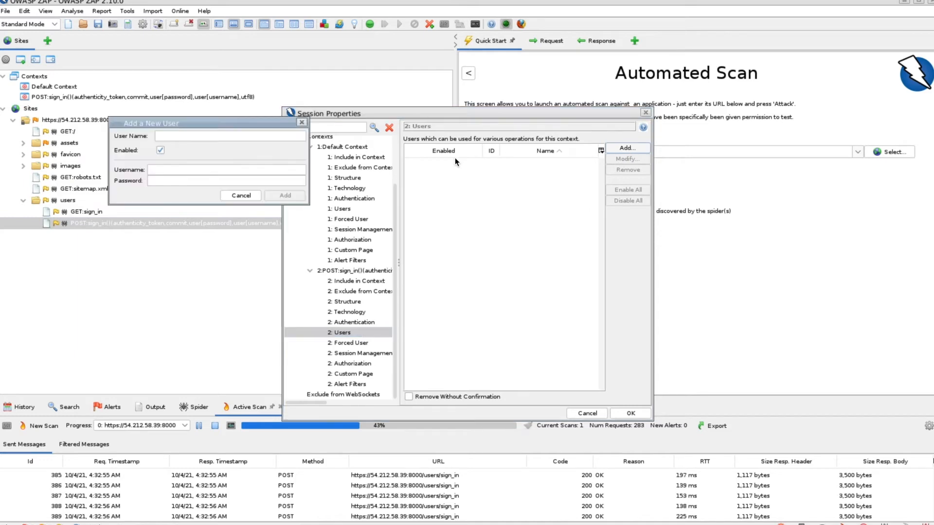
type("vns3_login")
type("vnscubed")
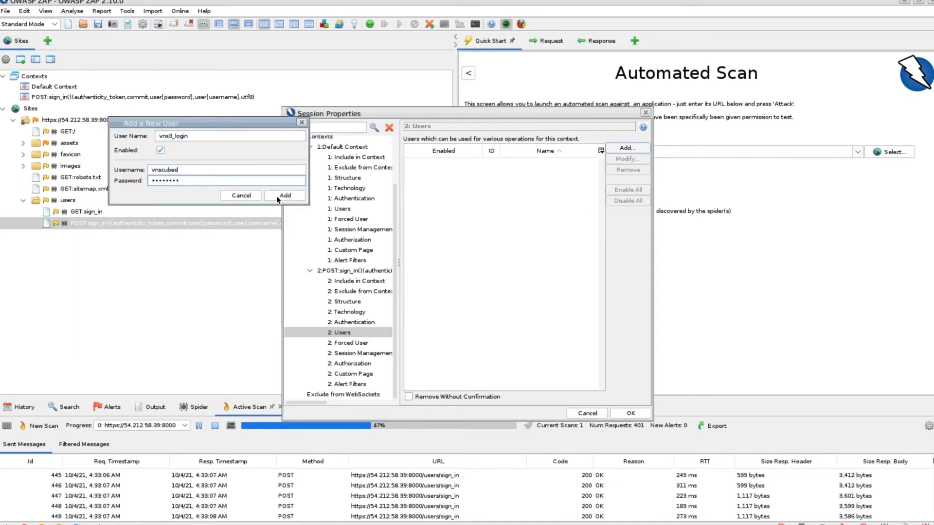
left_click(285, 196)
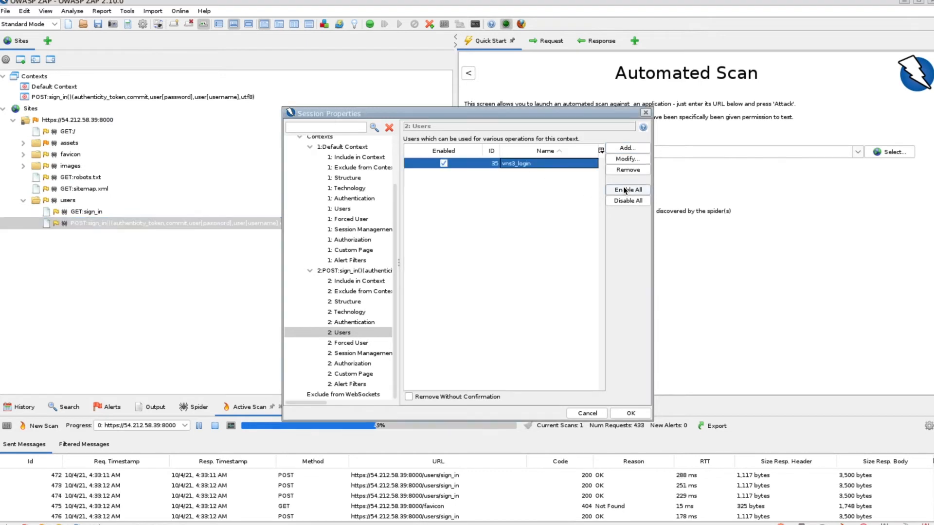
left_click(352, 321)
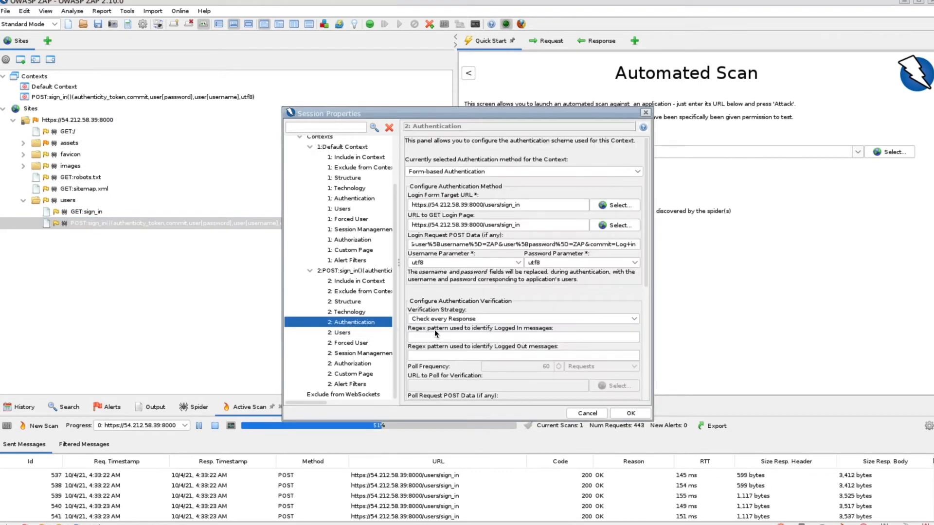
Step: Map user[username] and user[password] parameters, set logged-out regex '<title> </title>', and save
left_click(515, 263)
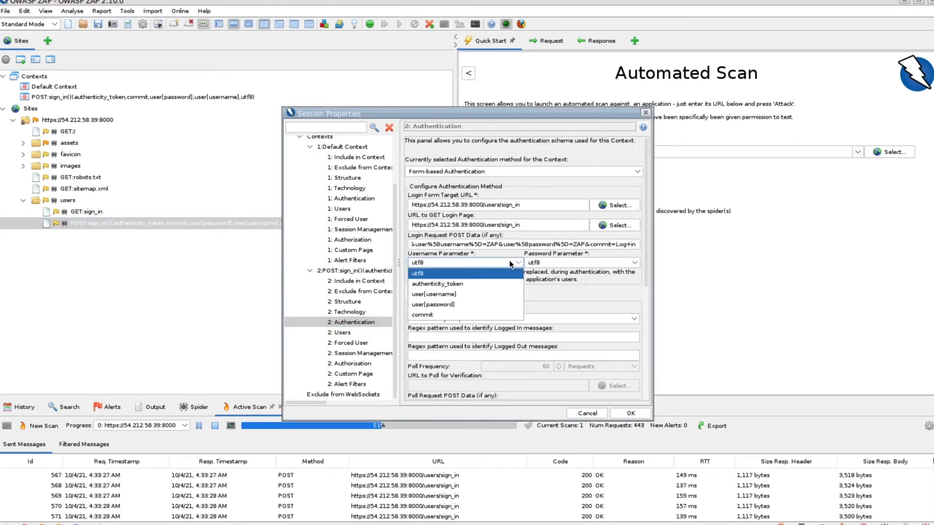
mouse_move(482, 294)
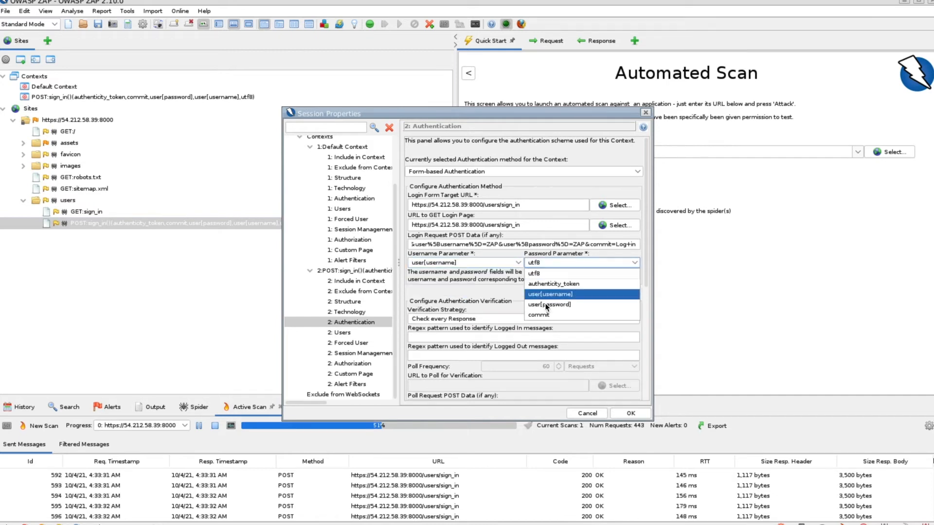
left_click(549, 304)
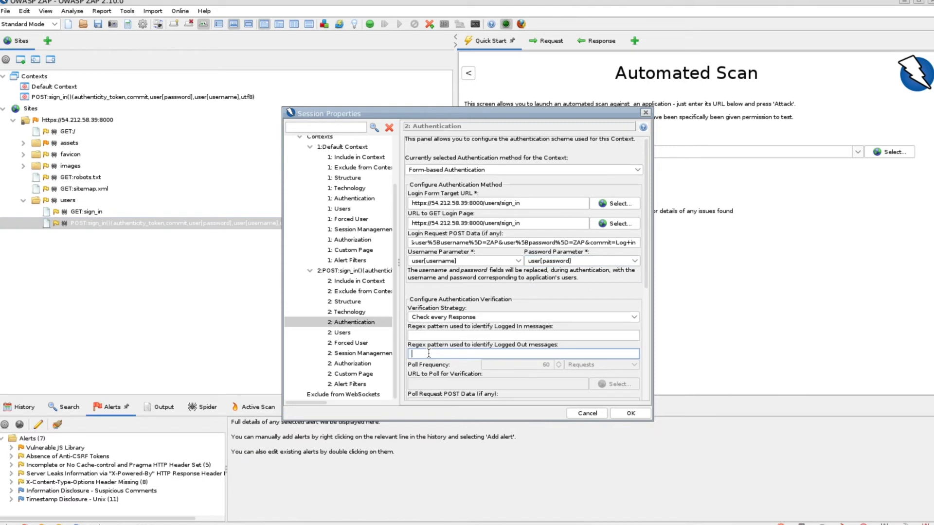
type("<title> </title>")
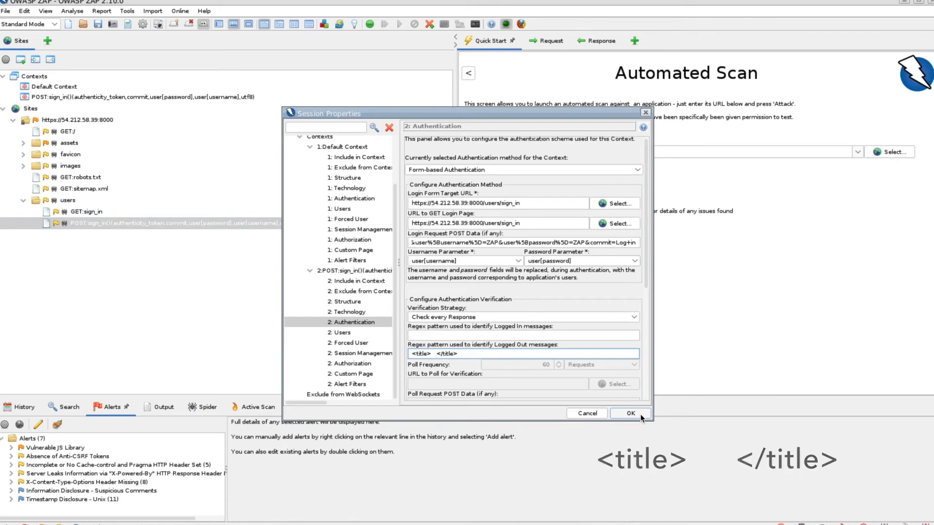
left_click(629, 413)
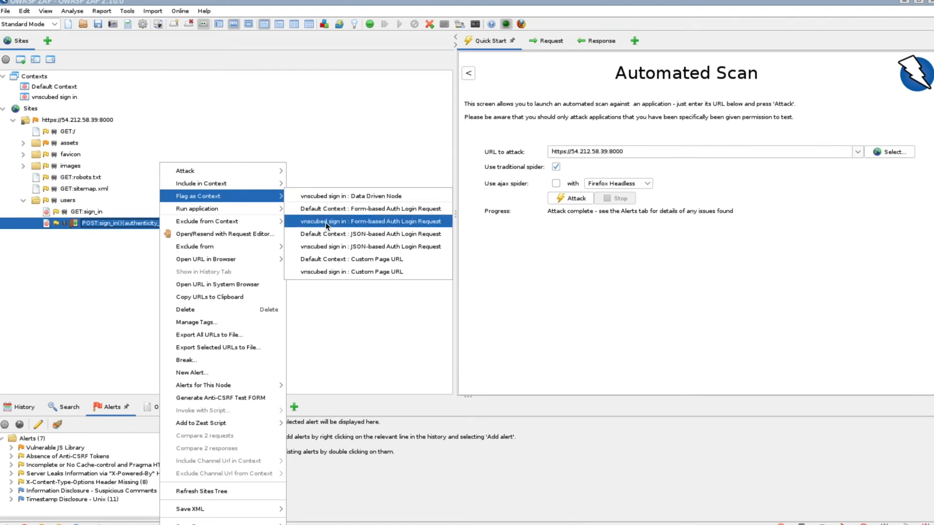
Step: Flag the sign_in POST as vnscubed sign in's form-based auth login request and confirm
left_click(351, 220)
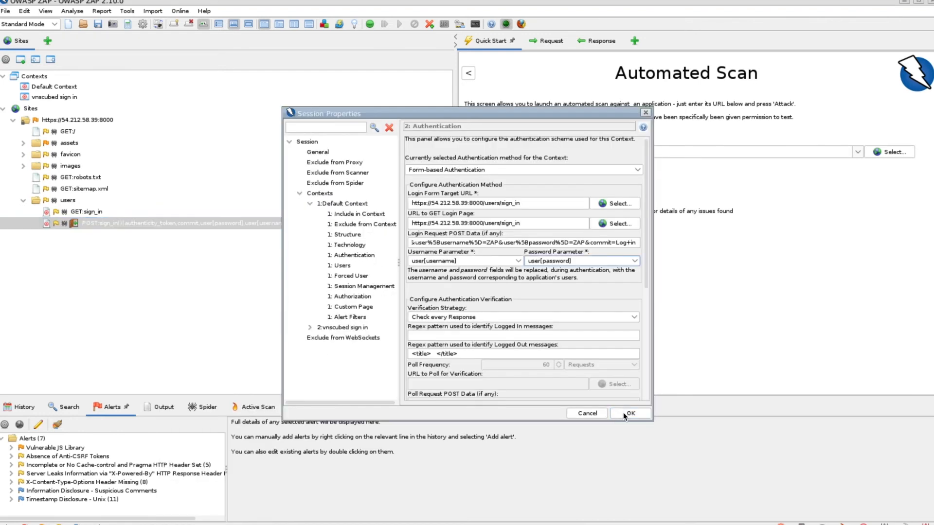
left_click(629, 412)
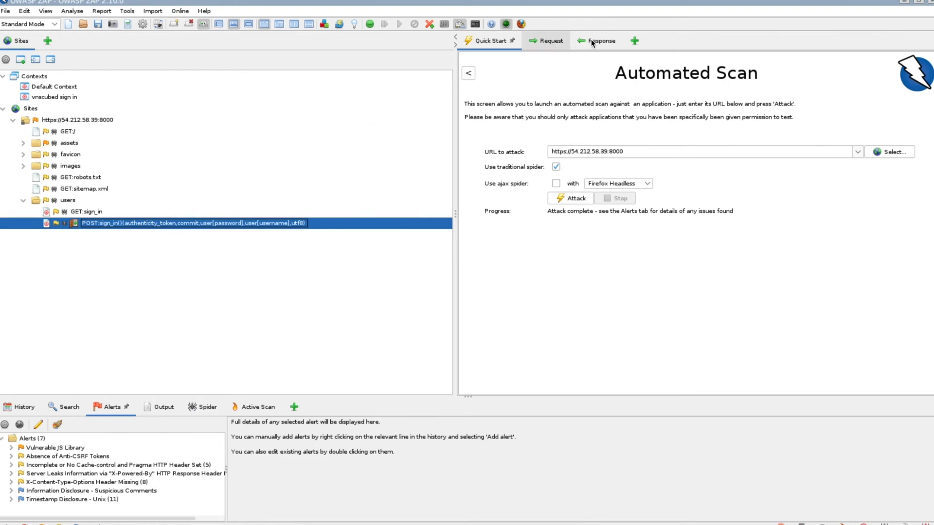
Step: Show the sign_in POST response and scroll down to its empty <title></title> tags
left_click(595, 40)
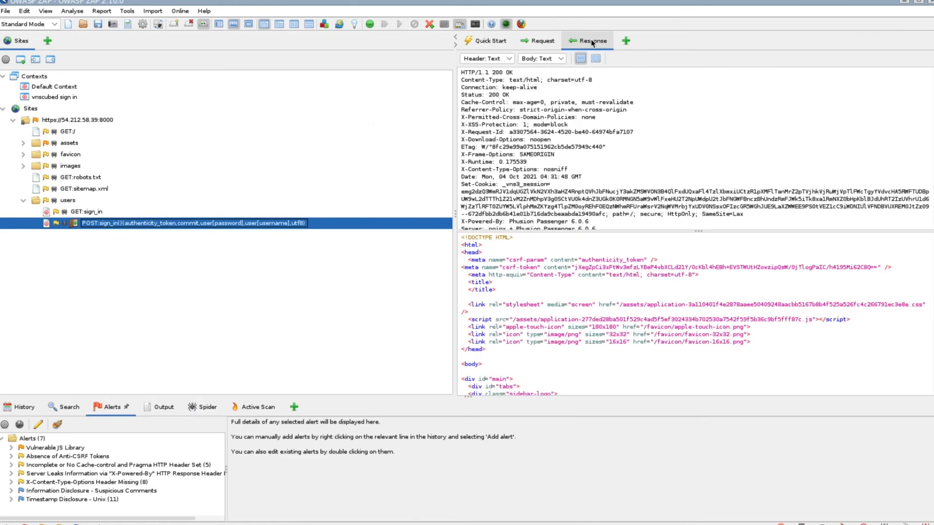
scroll("down", 3)
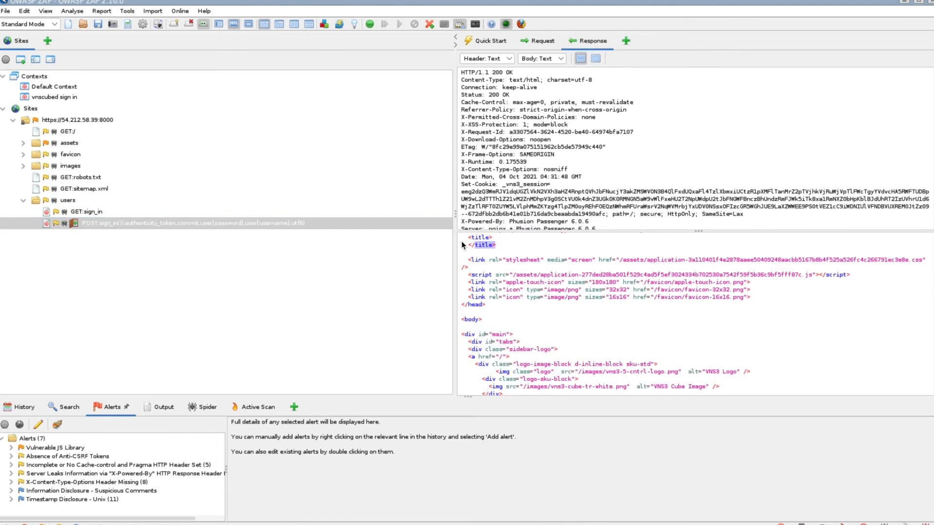
right_click(474, 244)
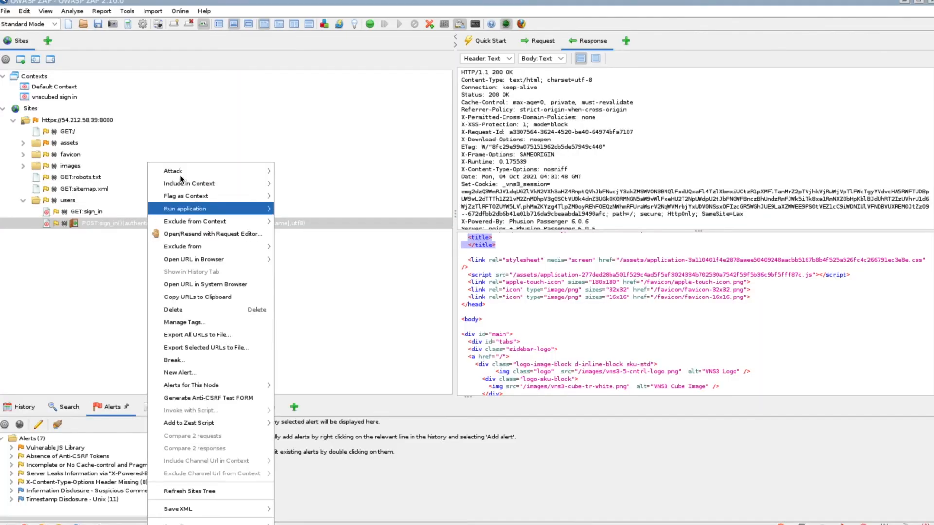
mouse_move(173, 171)
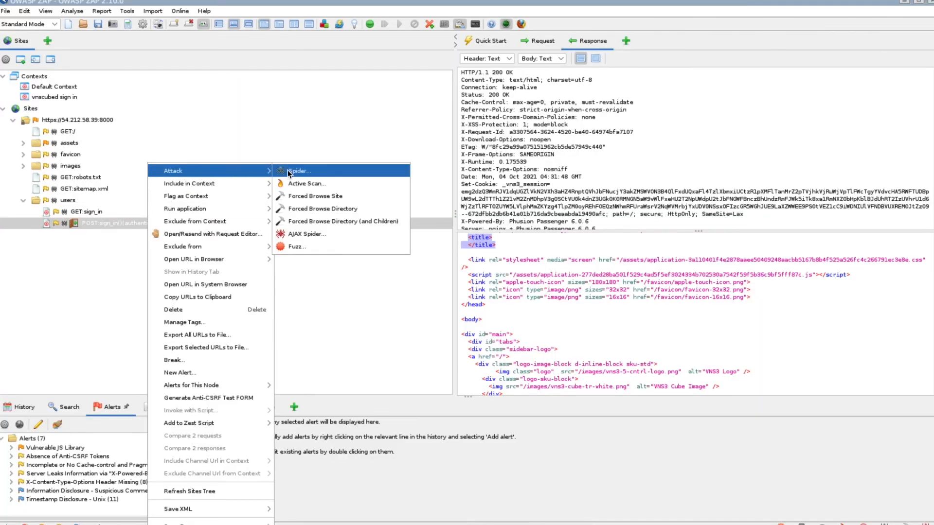
Step: Run Active Scan on sign_in using context vnscubed sign in and user vns3_login
left_click(307, 183)
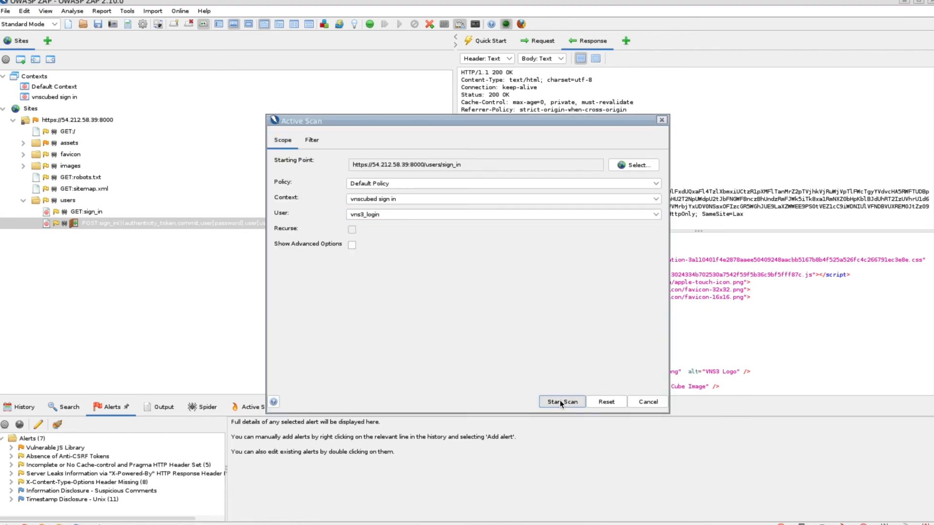
left_click(561, 401)
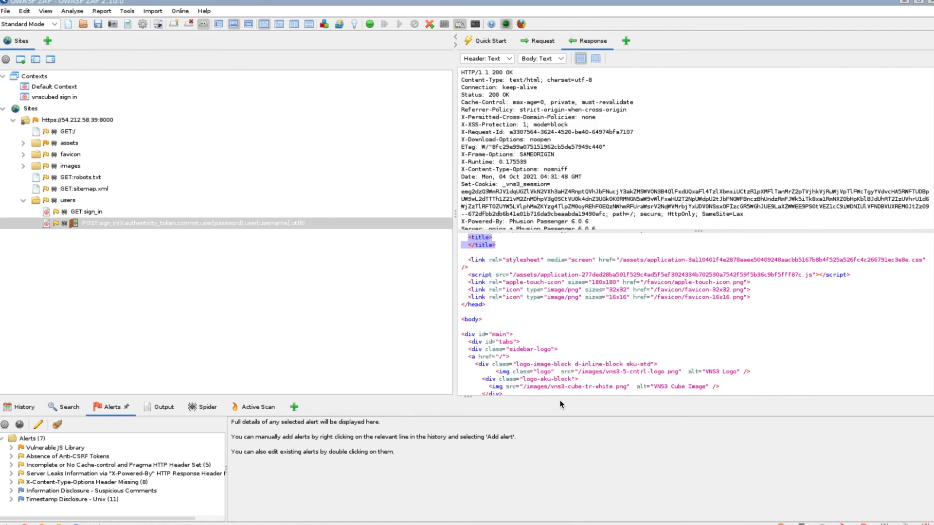
Step: Confirm 'Authentication successful.' in Output, then review Alerts and the 42 spidered URLs
left_click(157, 407)
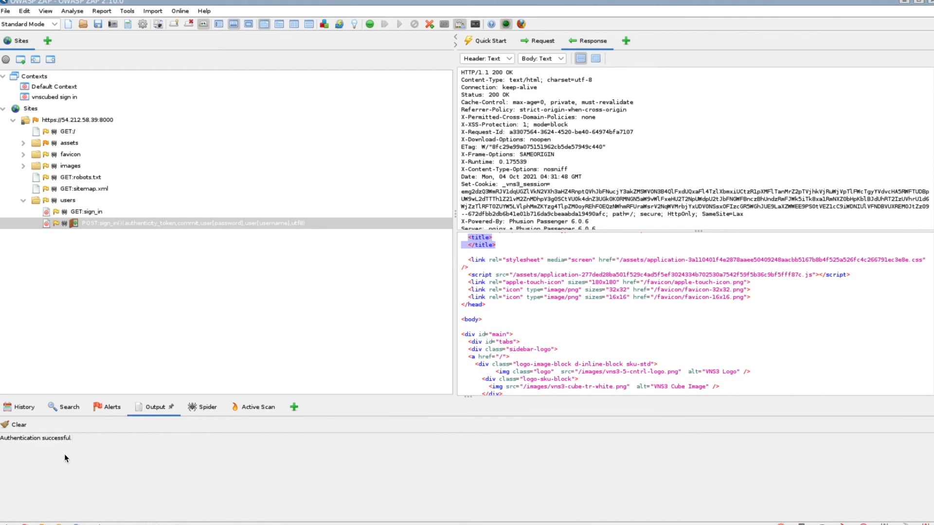
mouse_move(79, 411)
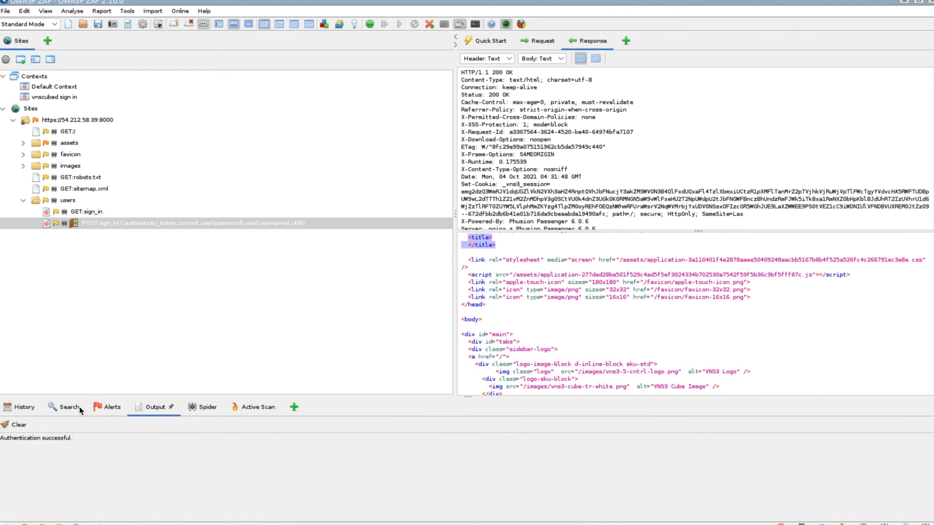
left_click(110, 406)
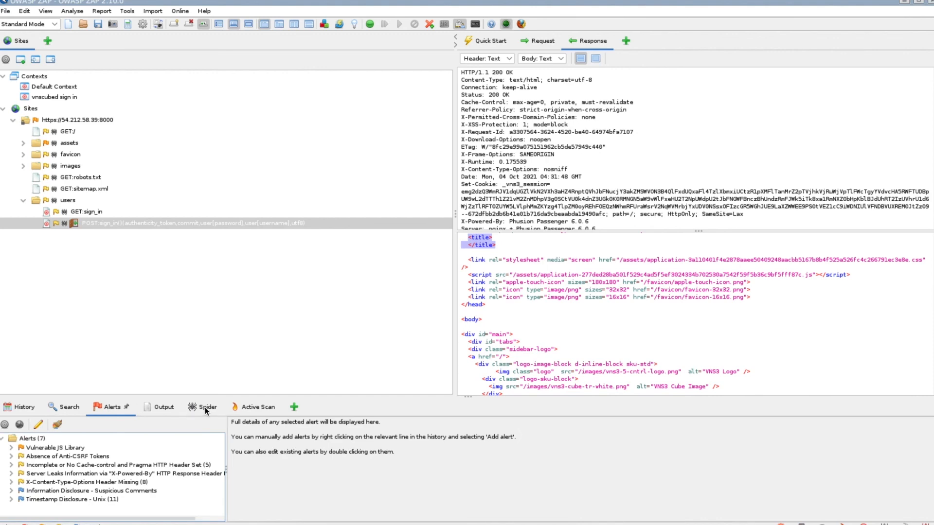
left_click(202, 406)
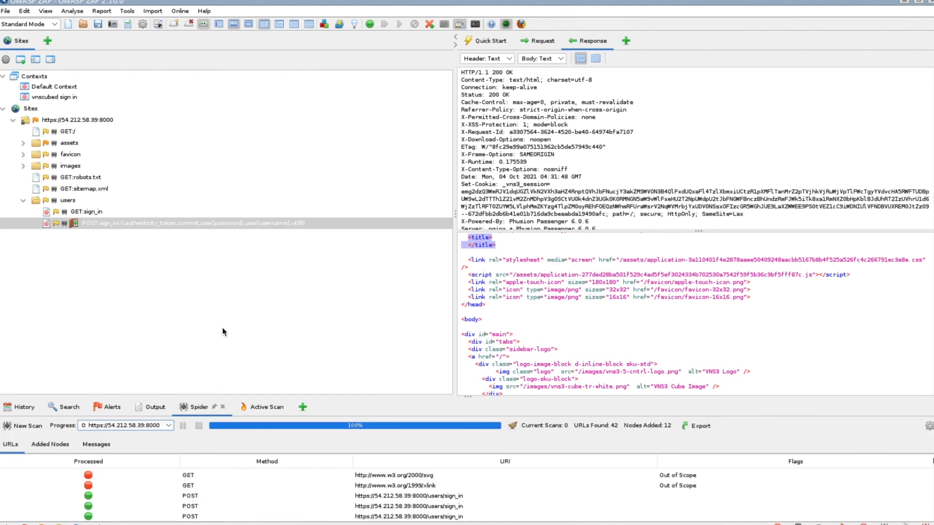